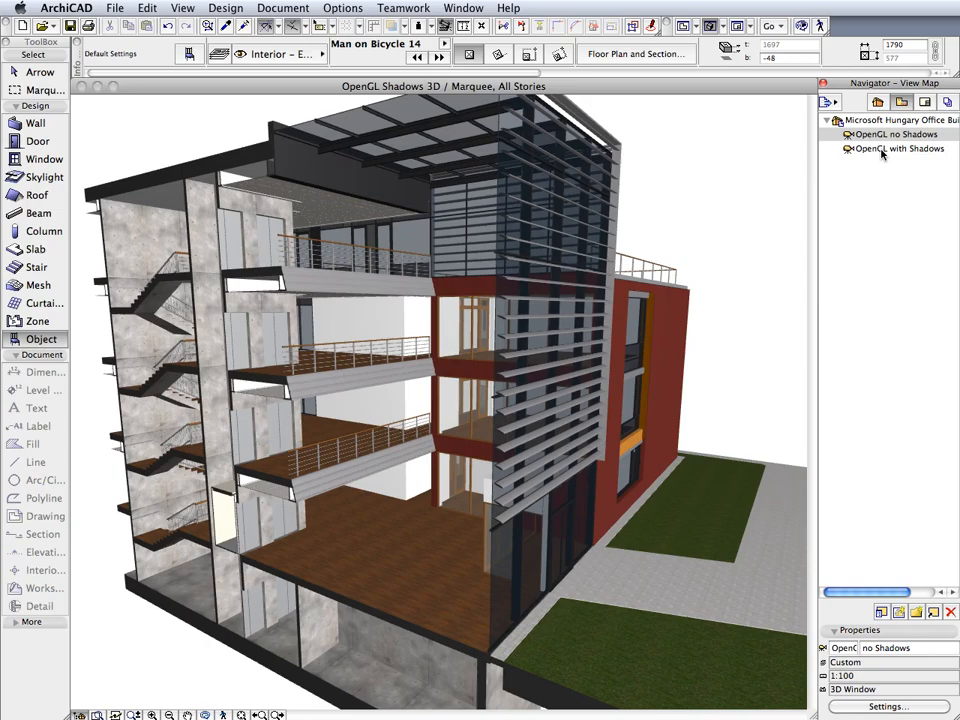
# Step: Show the saved 'OpenGL with Shadows' view of the sectioned office model and inspect its cast shadows
pyautogui.click(896, 148)
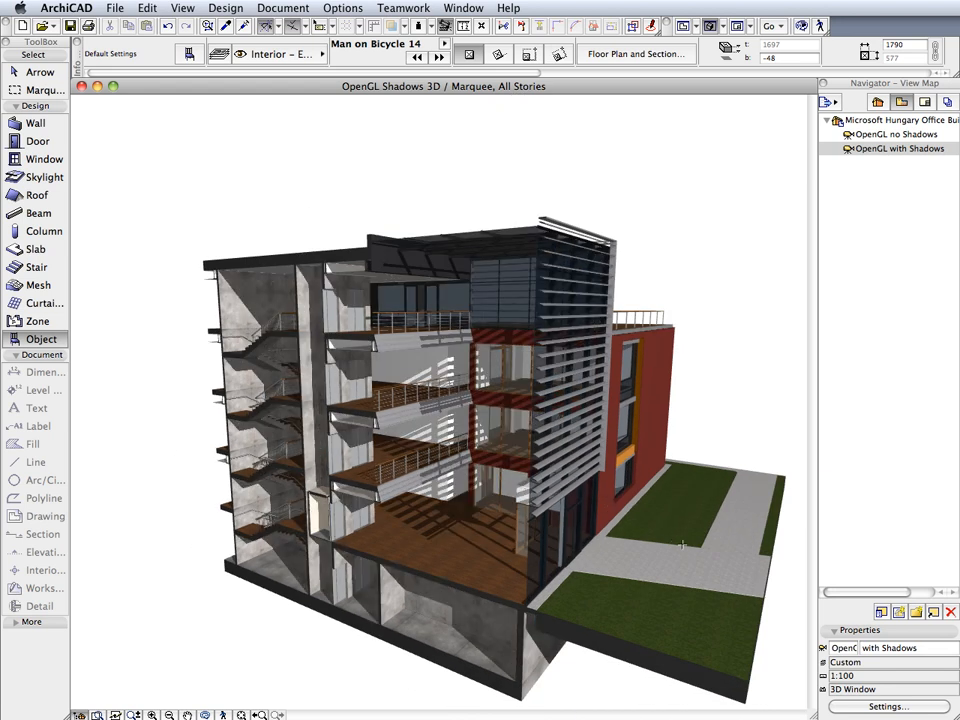
pyautogui.moveTo(680, 544); pyautogui.dragTo(720, 572)
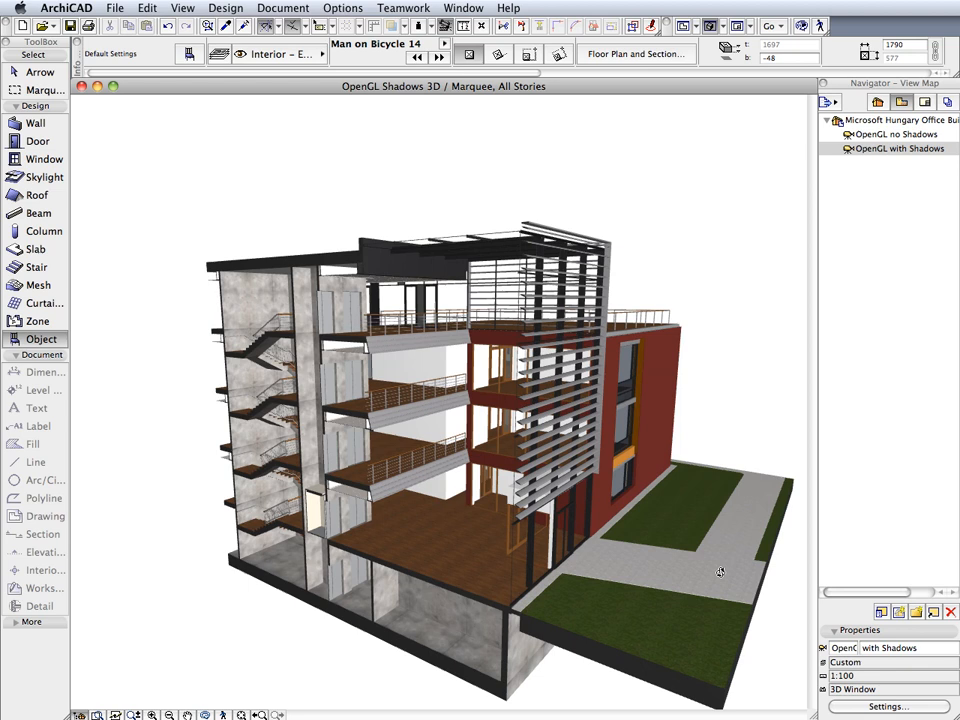
pyautogui.moveTo(720, 572); pyautogui.dragTo(692, 556)
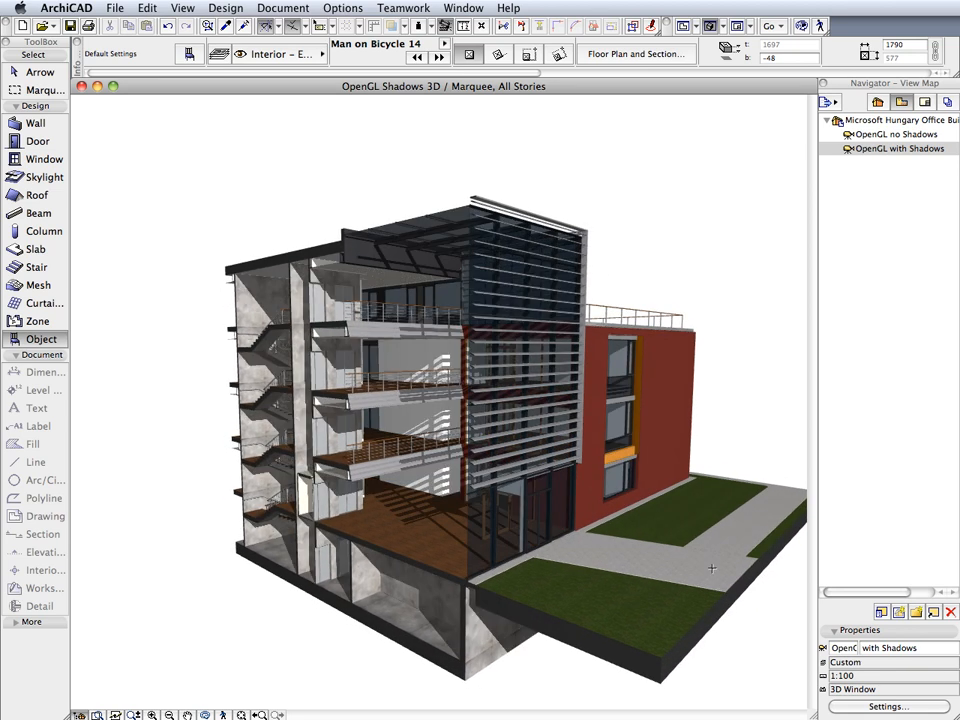
pyautogui.click(182, 8)
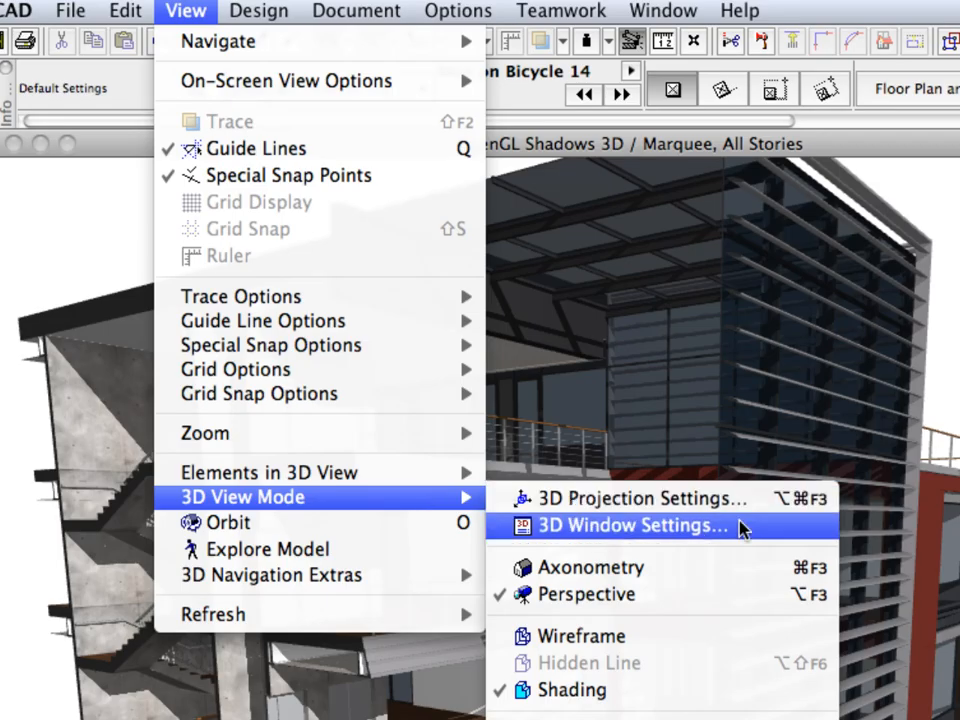
pyautogui.click(630, 524)
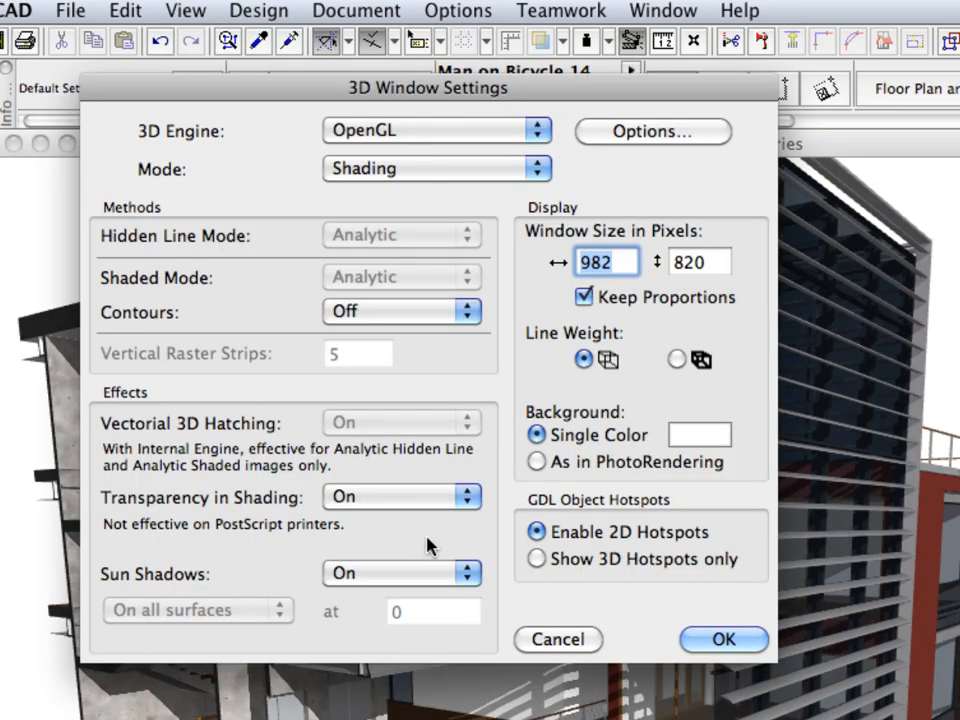
pyautogui.click(402, 572)
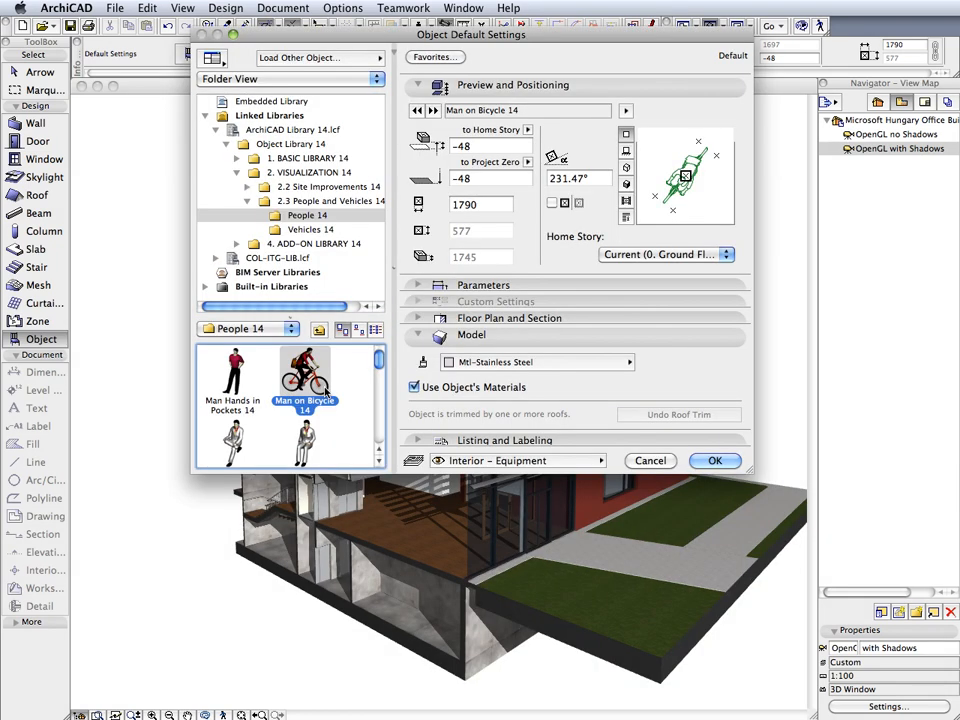
pyautogui.click(714, 460)
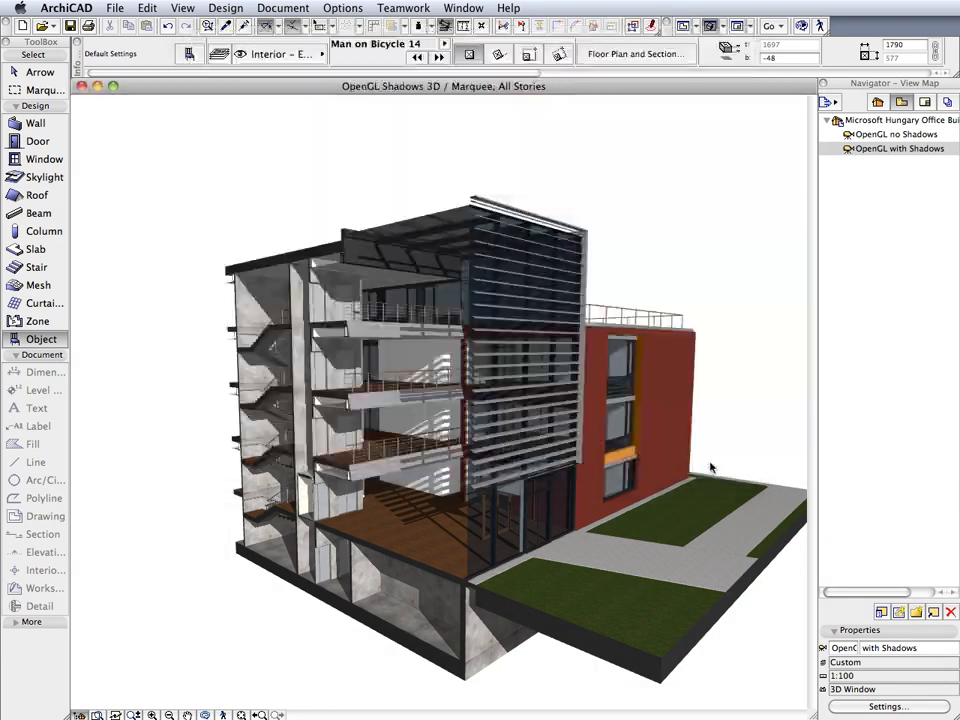